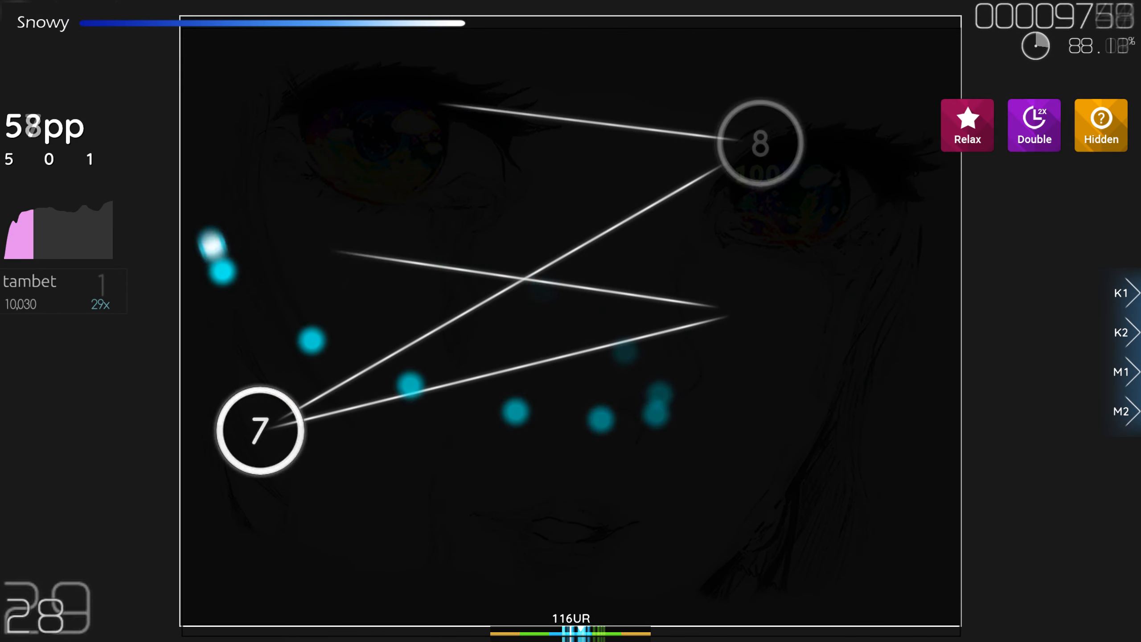
- Hit circles 7, 8 and 9 of Snowy, pushing the combo toward 48 at 91pp
click(260, 430)
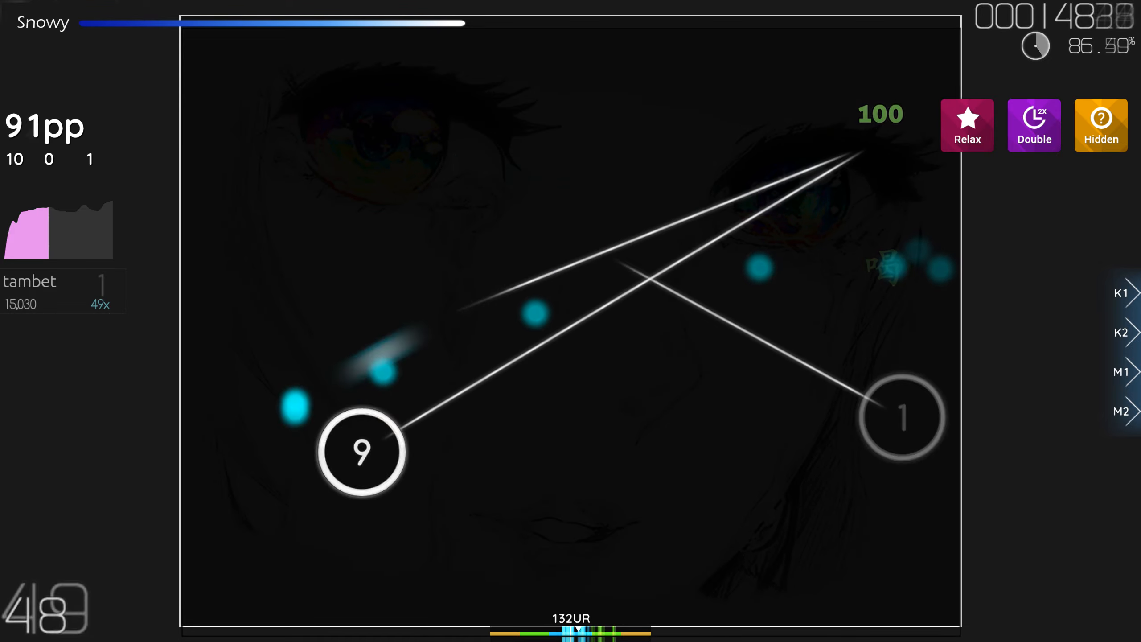